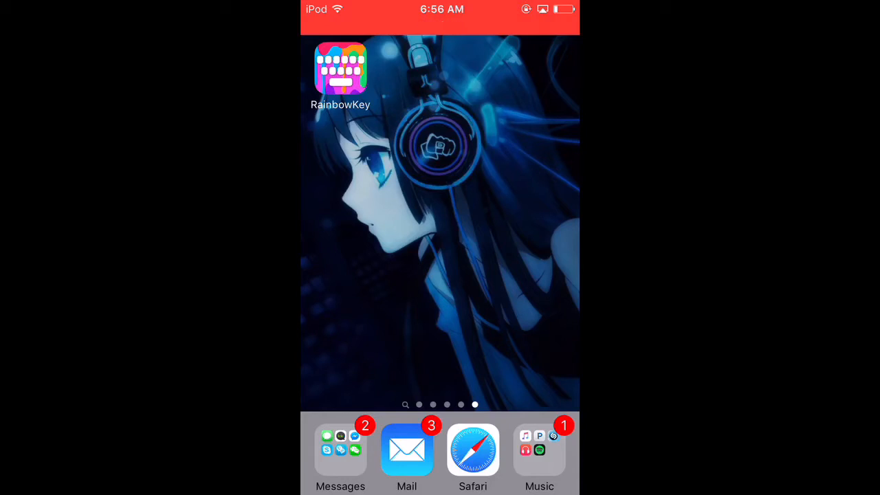
Scroll through RainbowKey's Customized and Built-in Themes, where Heat is checked as active
scroll("left", 3)
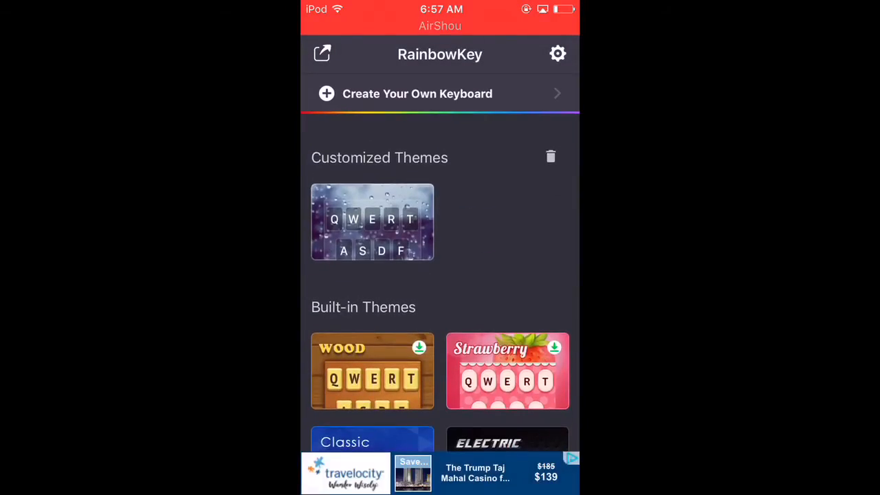
scroll("down", 3)
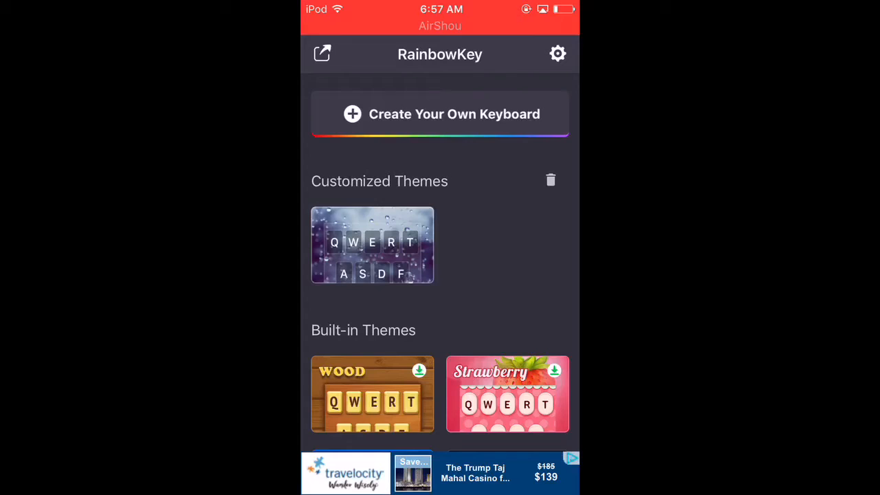
scroll("down", 3)
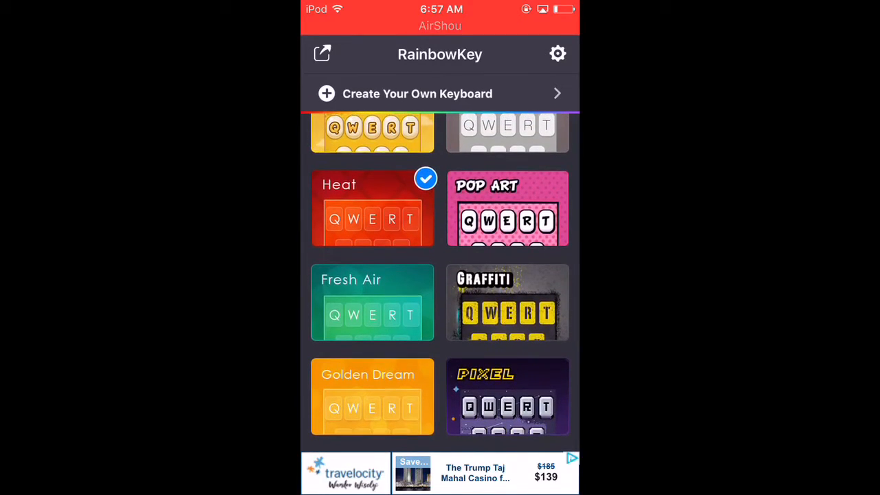
scroll("up", 3)
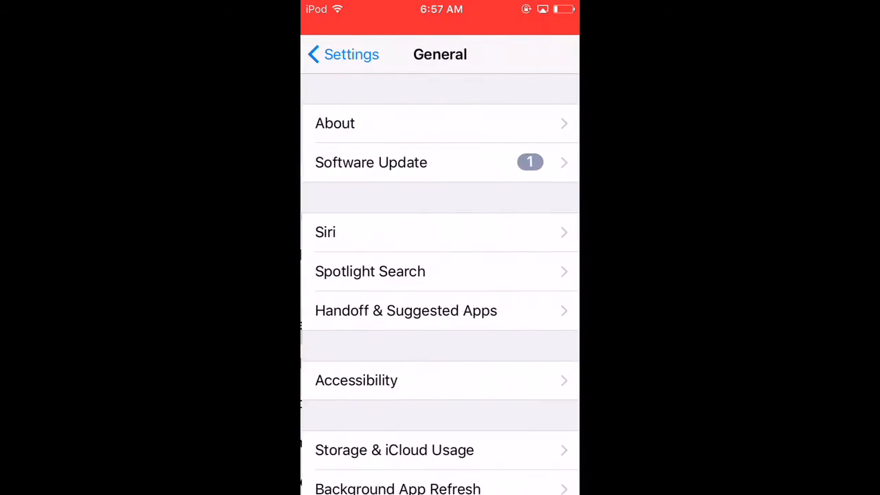
Open General > Keyboards to confirm RainbowKey is listed beside English and Emoji
scroll("down", 3)
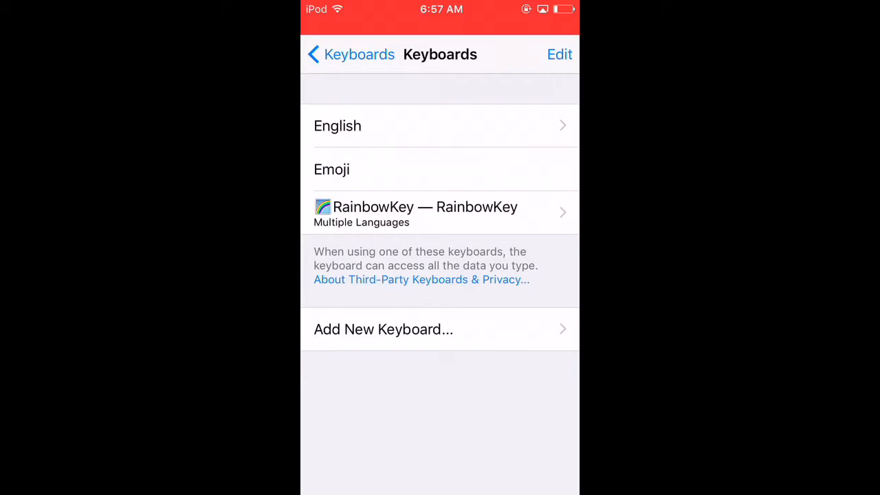
left_click(415, 213)
type("hhhffgggghhh")
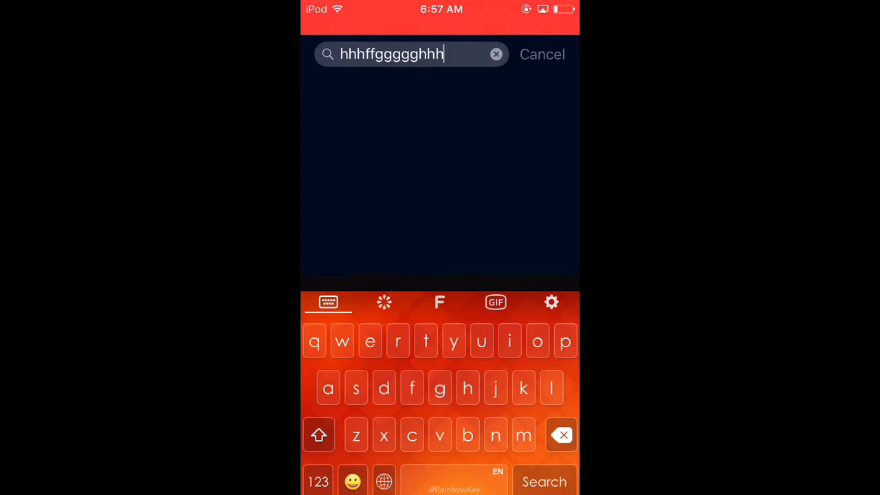
Clear the throwaway test letters from the Spotlight search field
left_click(497, 54)
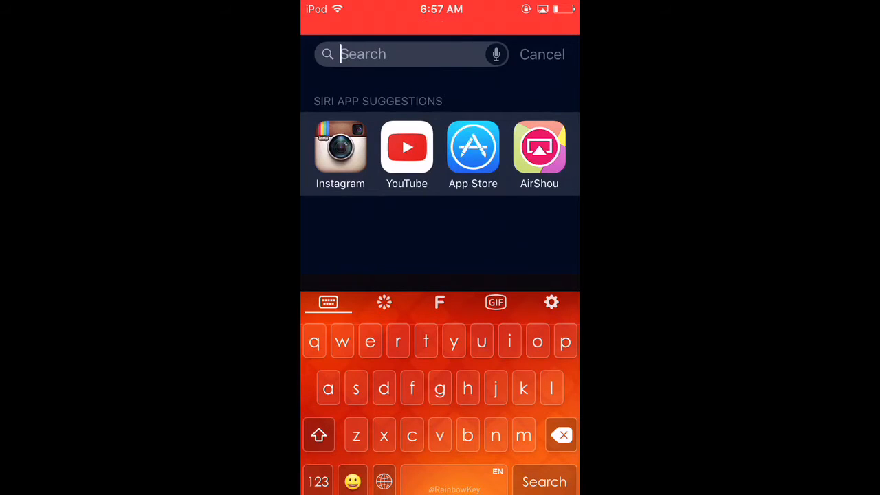
Switch to the RainbowKey keyboard from the globe list and open its theme gallery
left_click(384, 481)
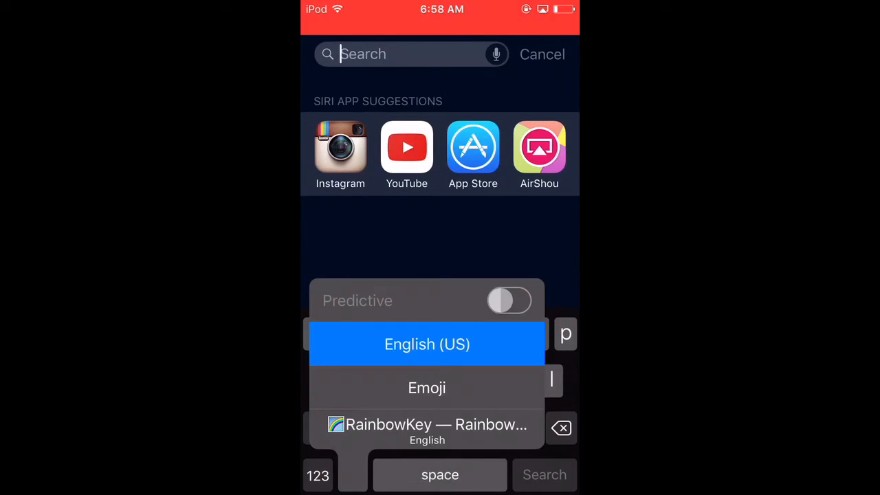
left_click(427, 430)
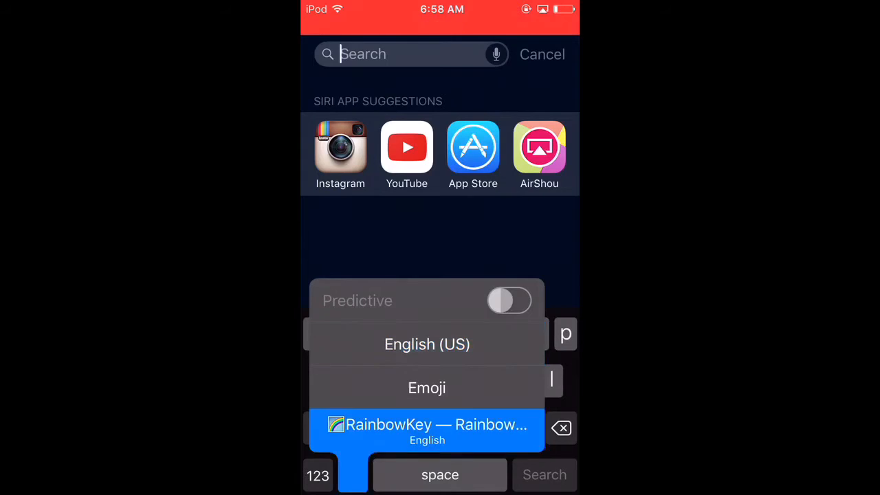
left_click(427, 431)
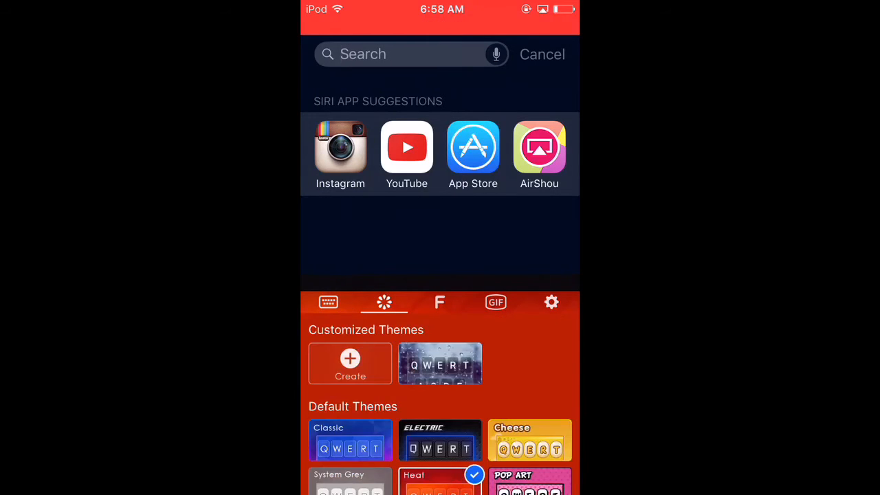
Apply the Pixel theme and test it by typing and clearing 'hhcxzxxfhh' in search
left_click(328, 302)
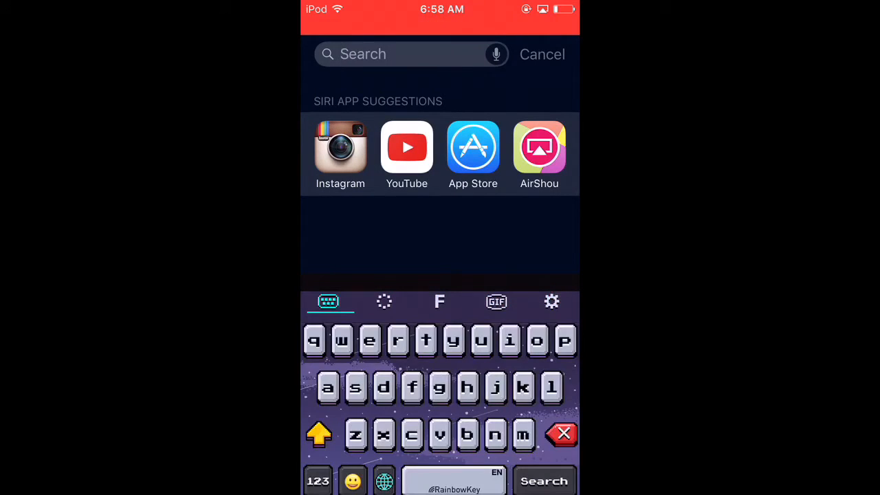
left_click(399, 55)
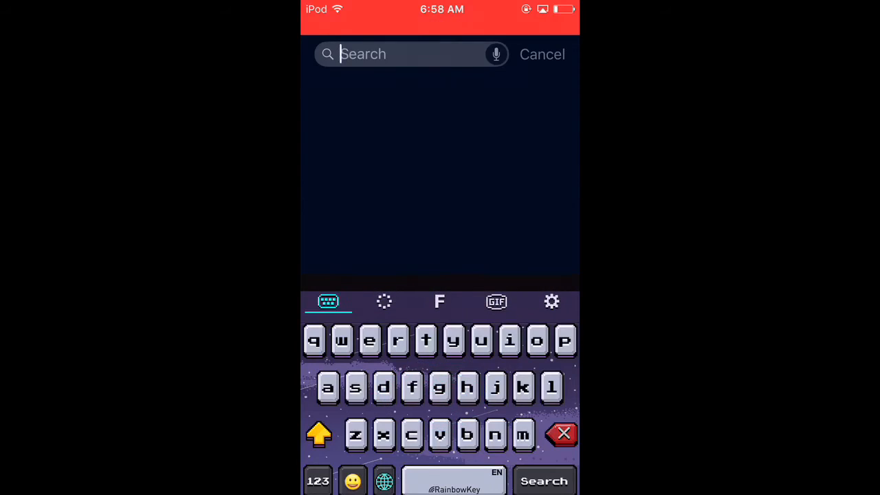
type("hhcxzxxfhhh")
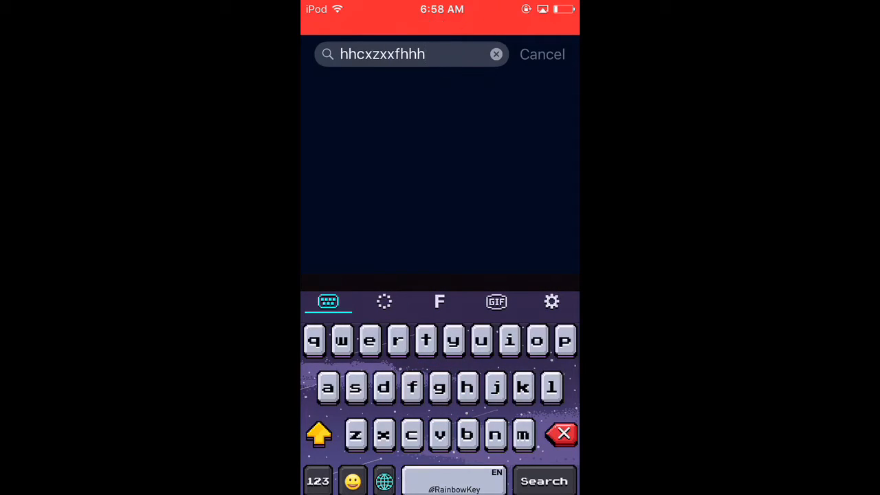
left_click(563, 433)
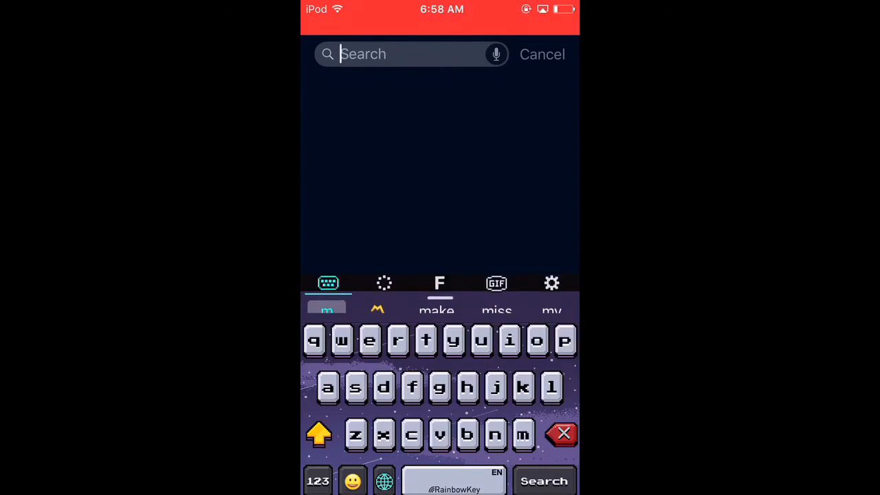
left_click(439, 282)
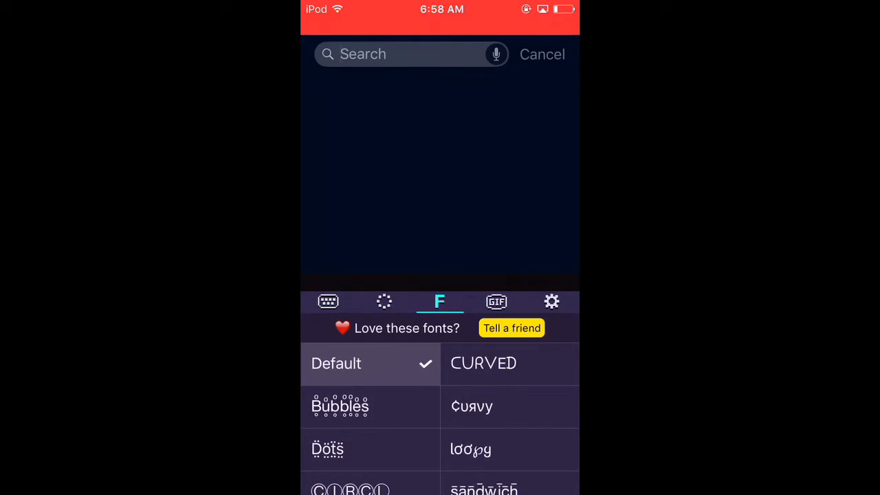
Turn RainbowKey's swipe input off and back on in its quick settings, then go home
left_click(551, 300)
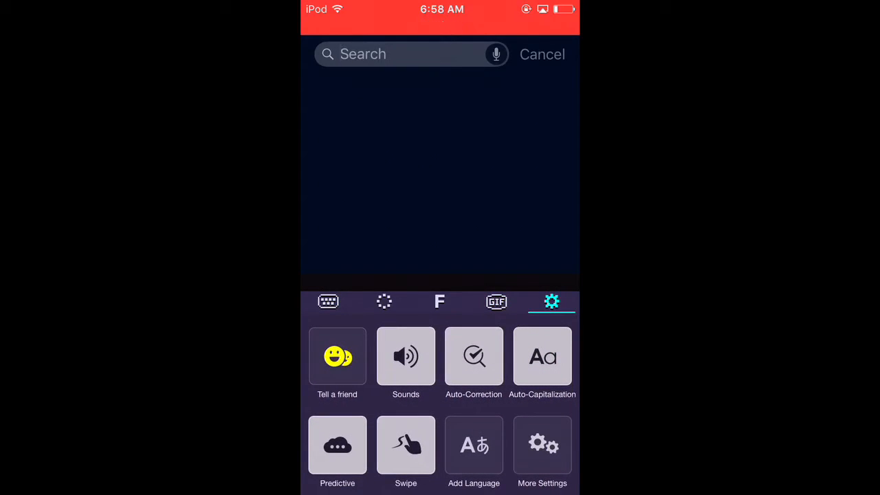
left_click(406, 445)
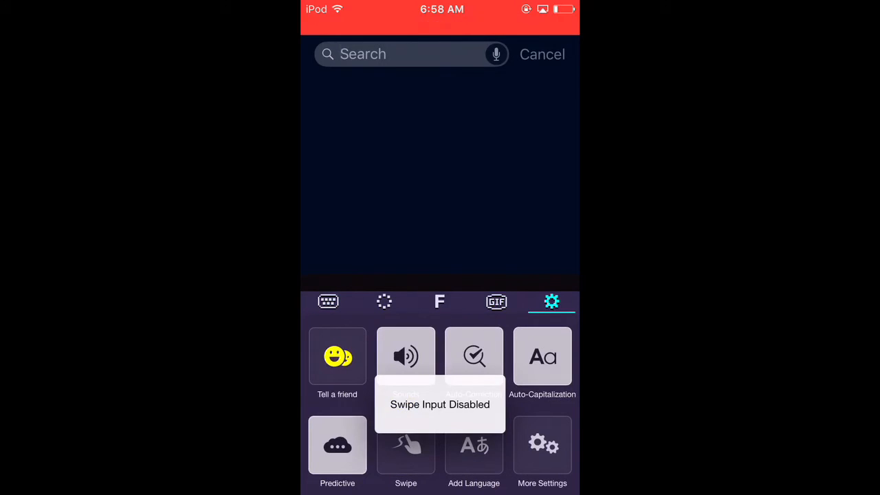
left_click(327, 301)
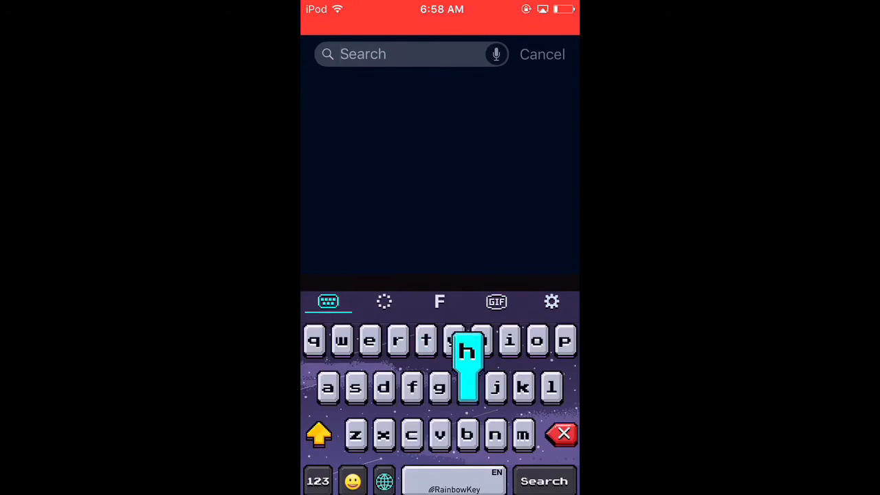
left_click(552, 302)
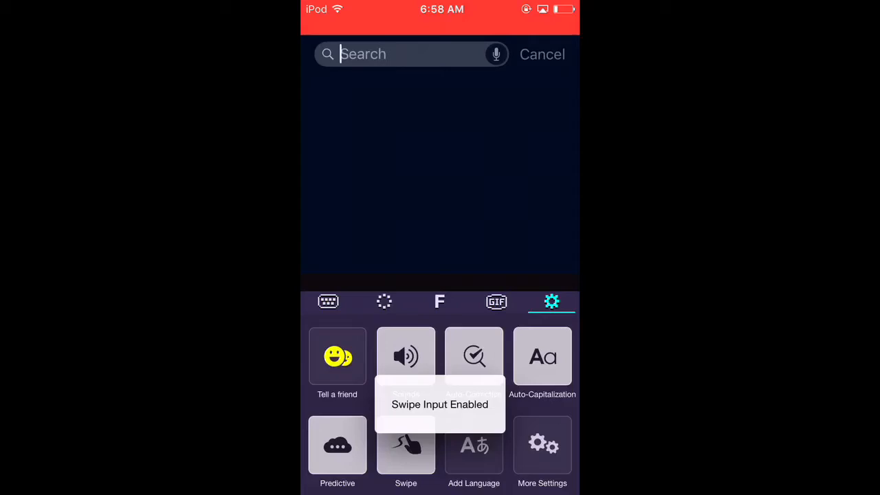
type("stuff")
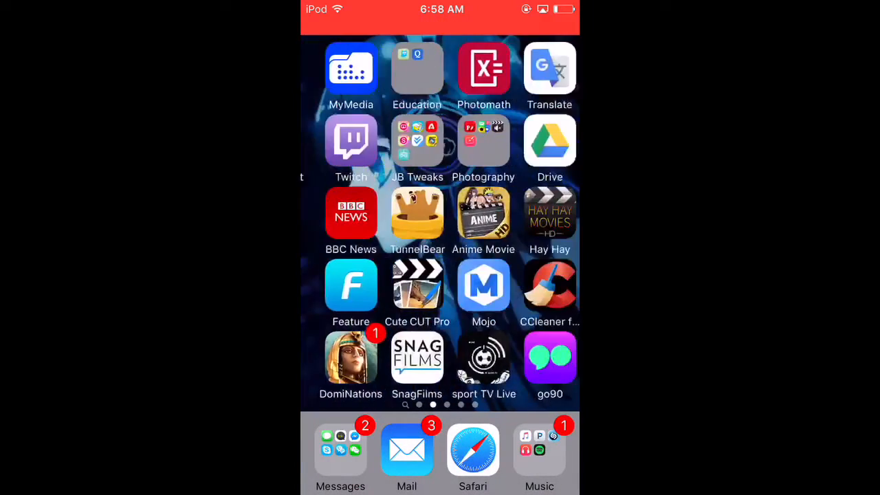
Launch RainbowKey, start a custom keyboard, and choose the denim background
scroll("left", 3)
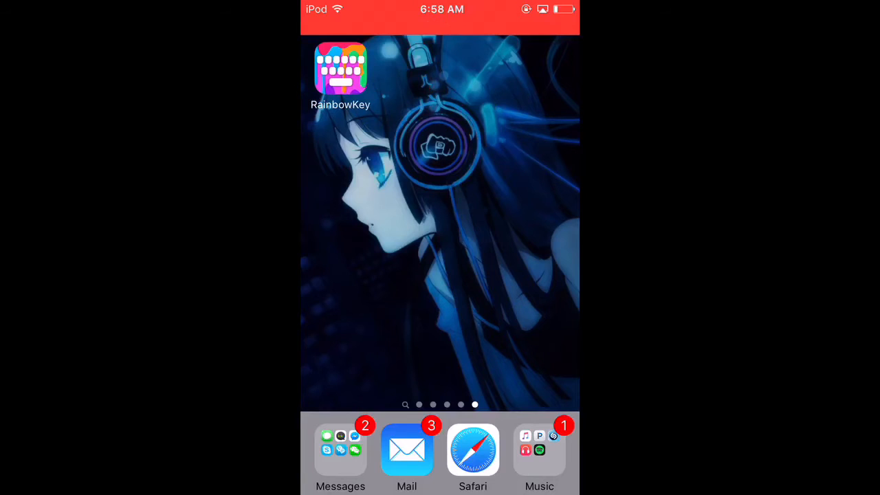
left_click(340, 69)
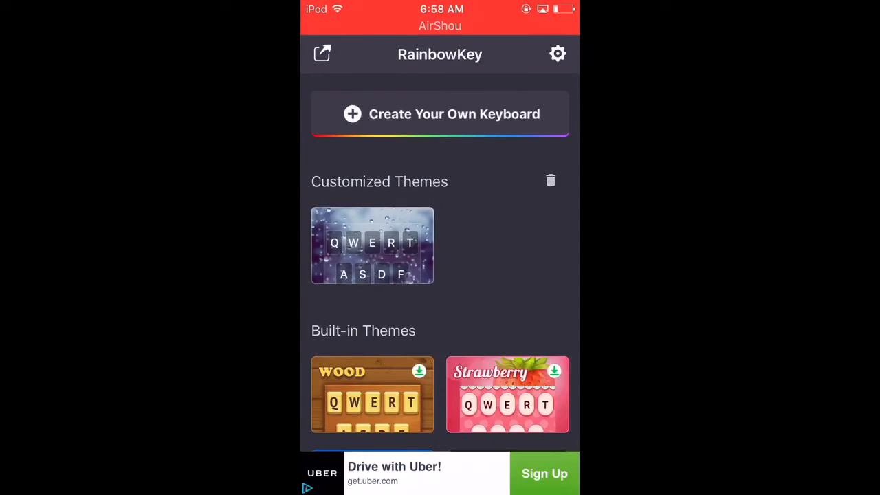
left_click(440, 114)
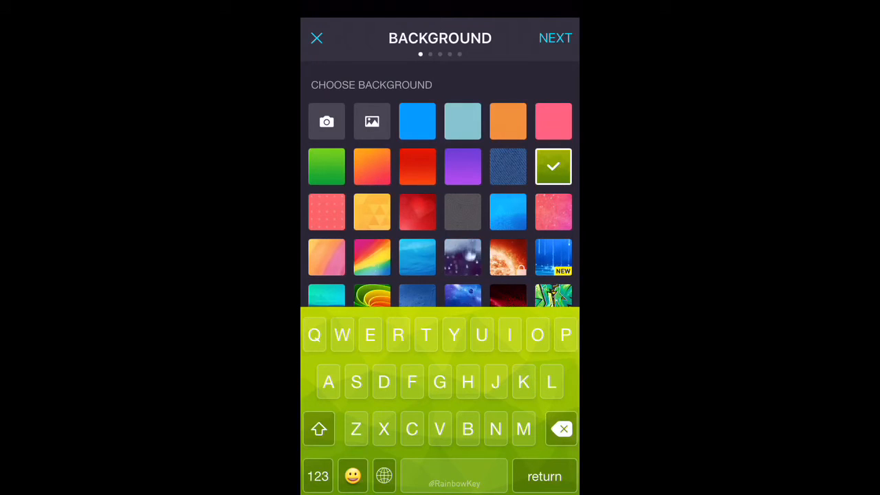
left_click(555, 37)
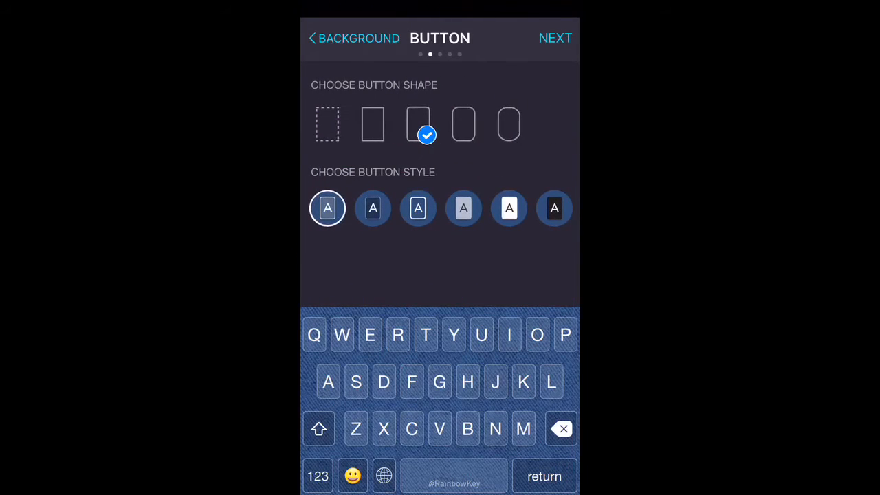
Preview key shapes and styles, settling on slightly rounded, translucent outlined keys
left_click(373, 124)
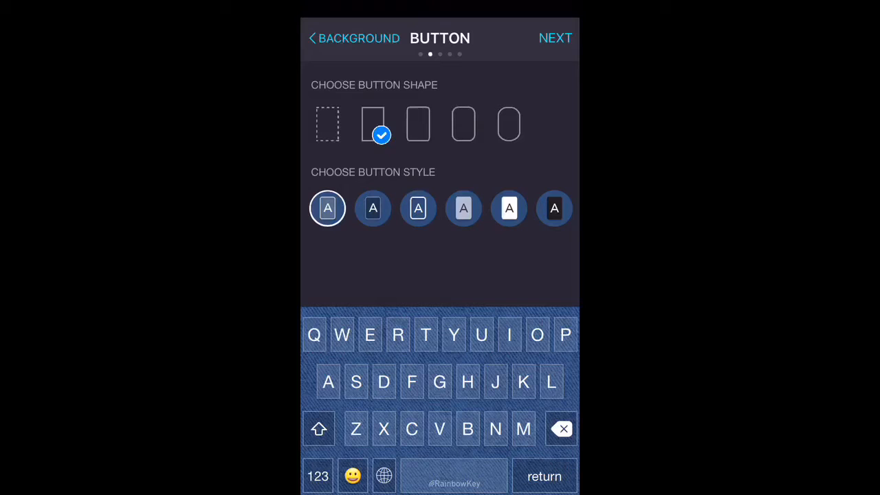
left_click(463, 124)
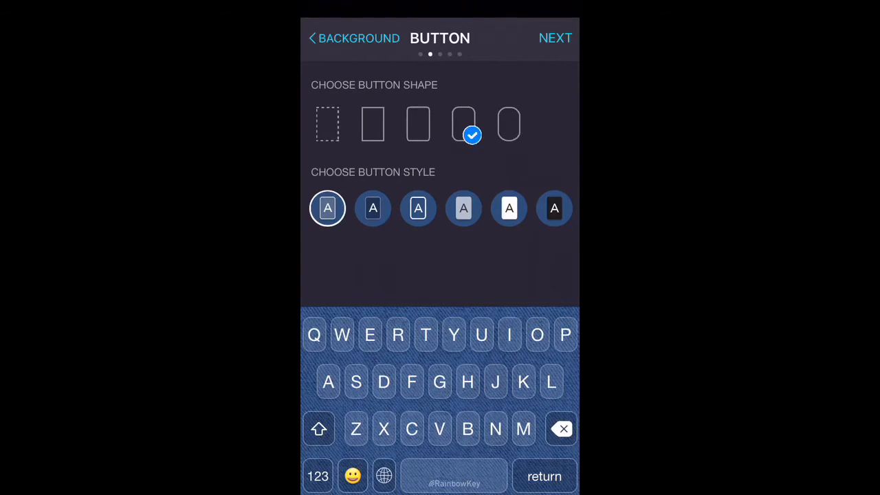
left_click(418, 124)
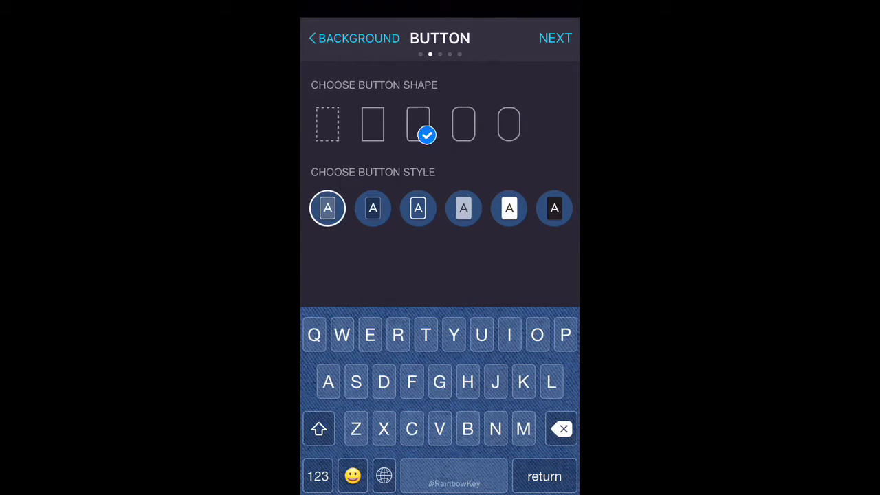
left_click(327, 124)
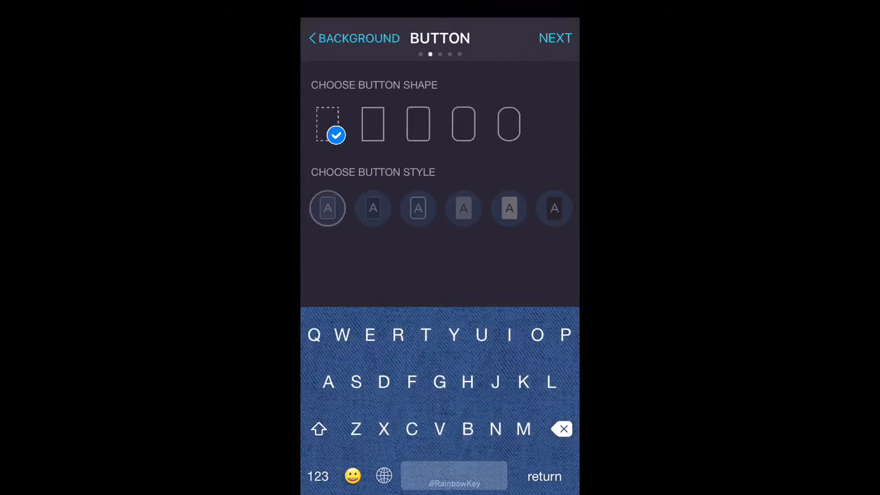
left_click(418, 124)
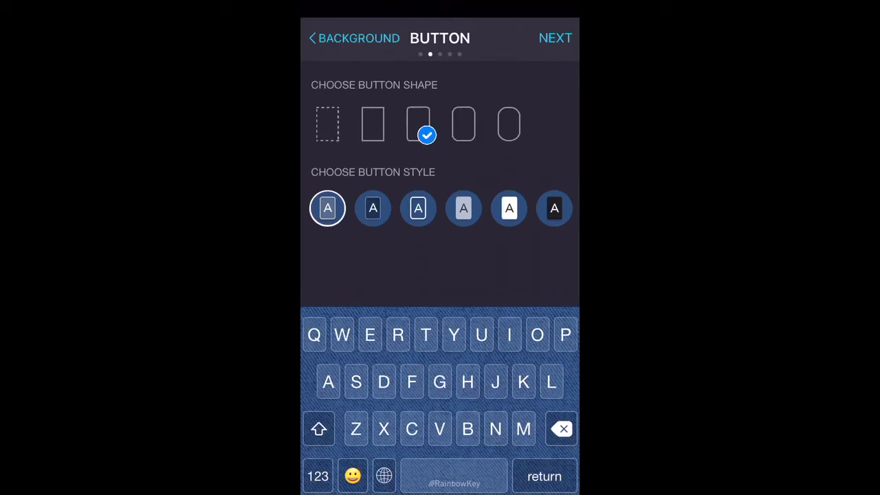
left_click(509, 207)
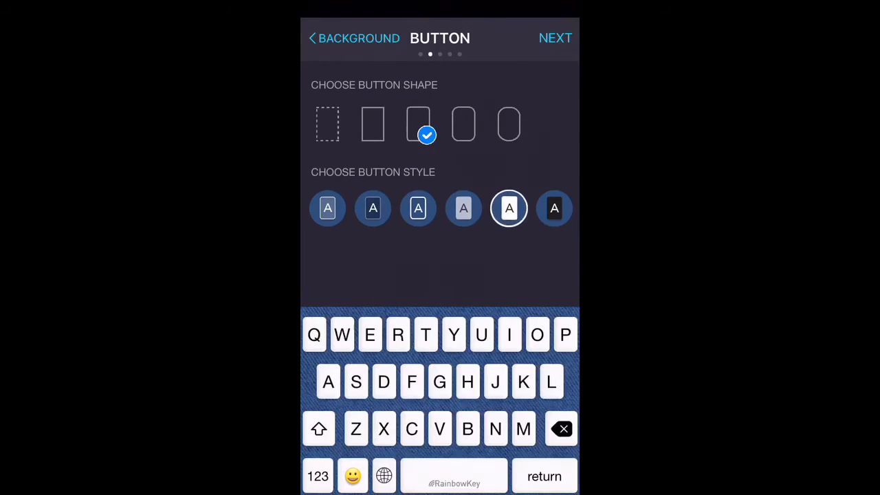
left_click(553, 208)
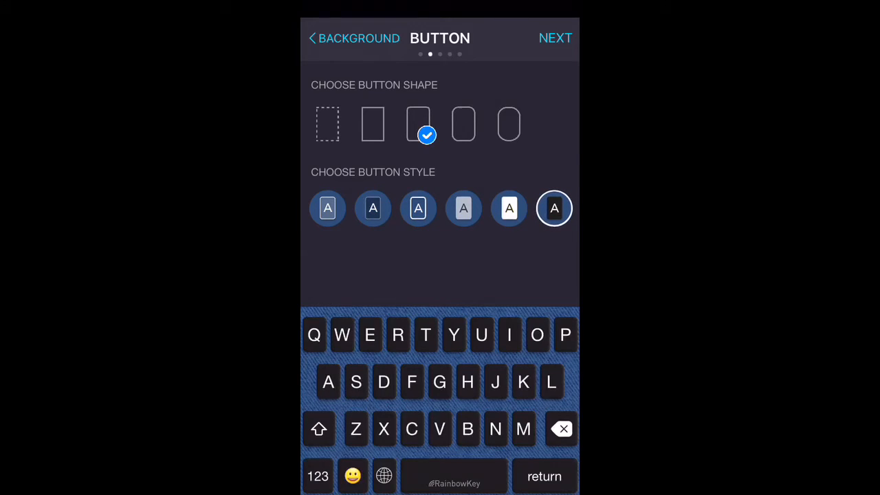
left_click(509, 208)
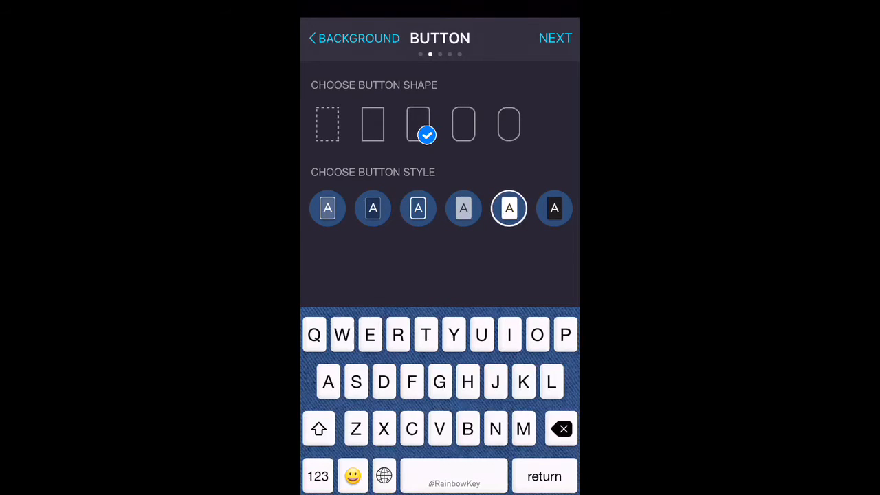
left_click(373, 208)
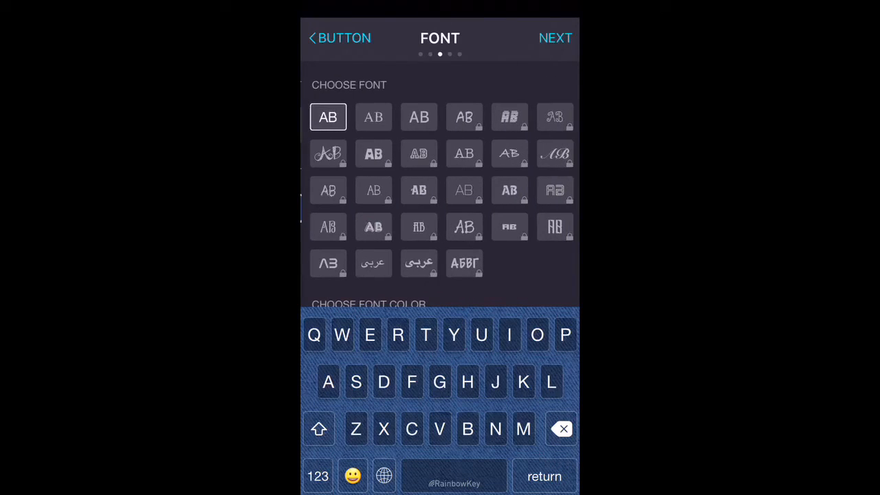
Preview red, white, magenta, brown and purple key letters, then settle on light blue
left_click(418, 117)
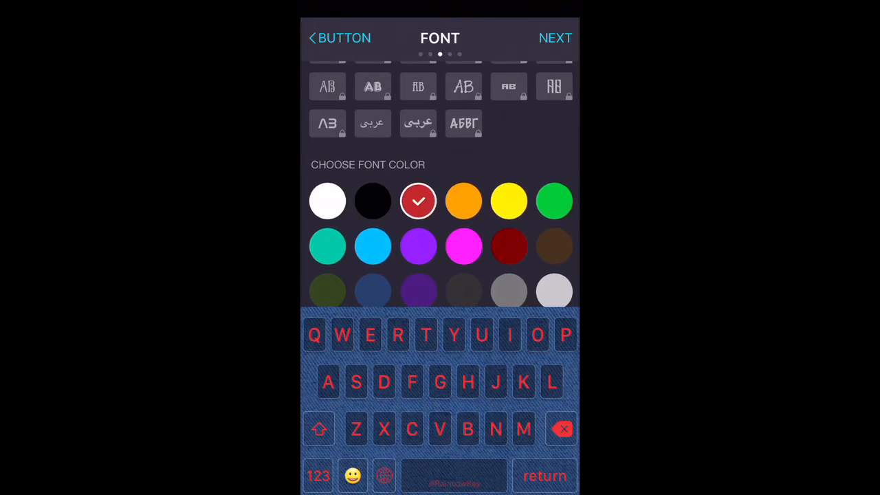
left_click(327, 193)
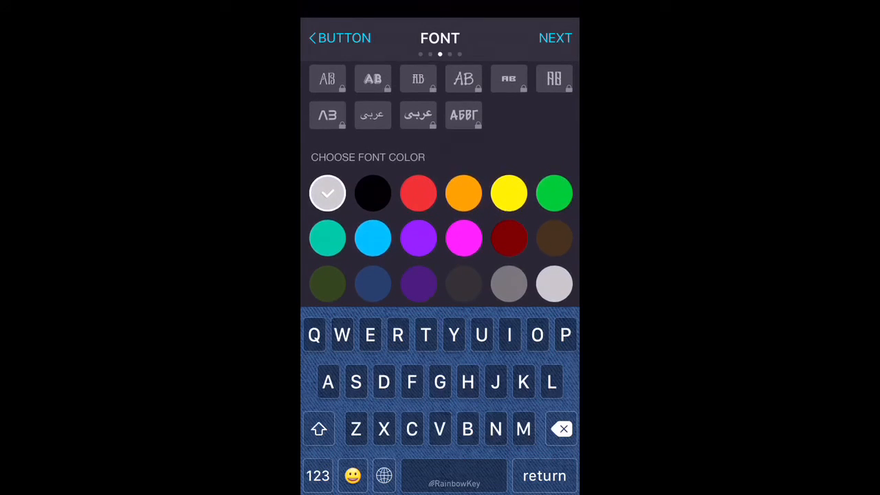
left_click(463, 239)
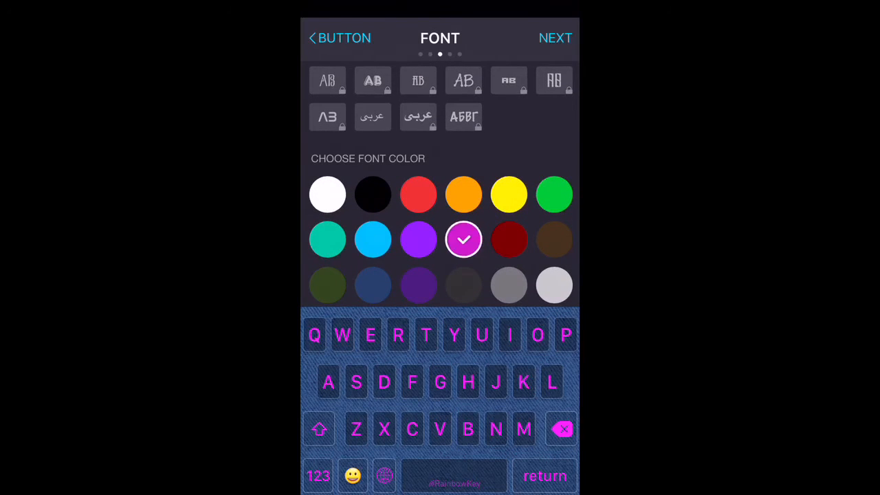
left_click(554, 239)
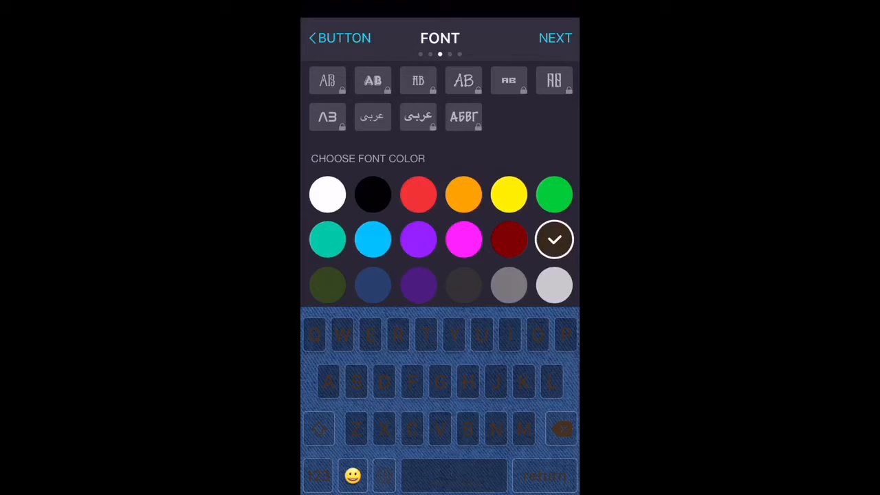
left_click(418, 239)
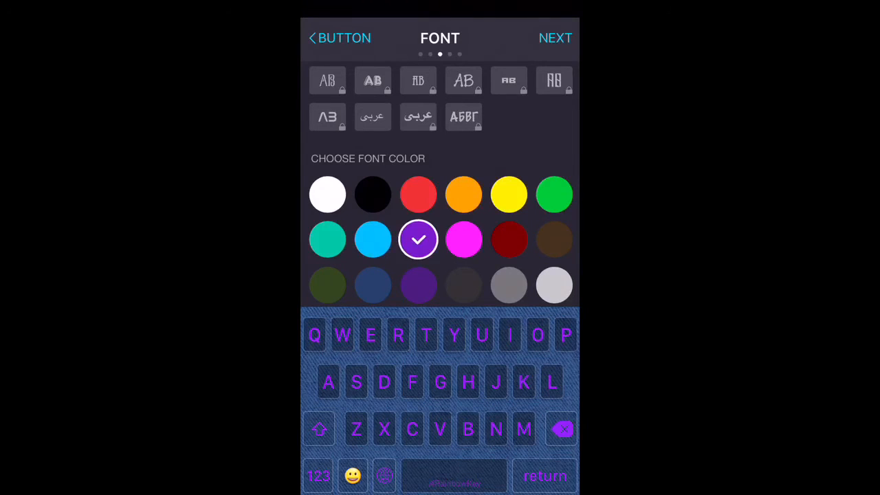
left_click(373, 239)
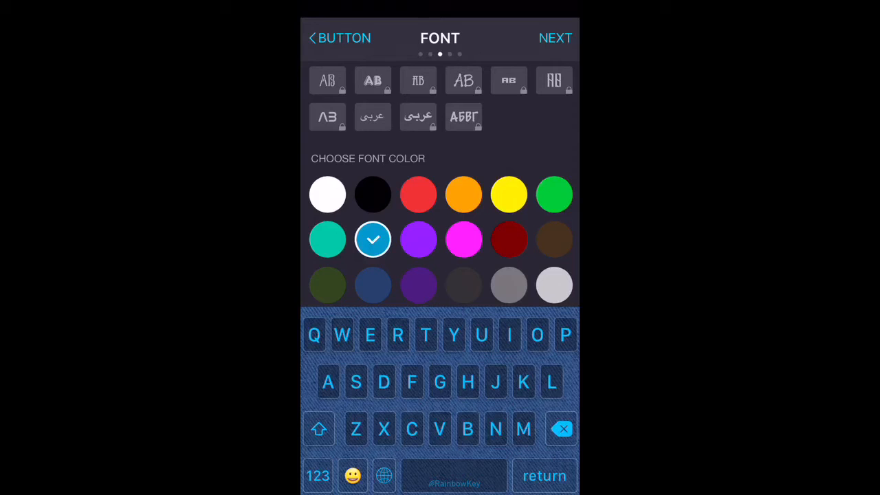
left_click(555, 37)
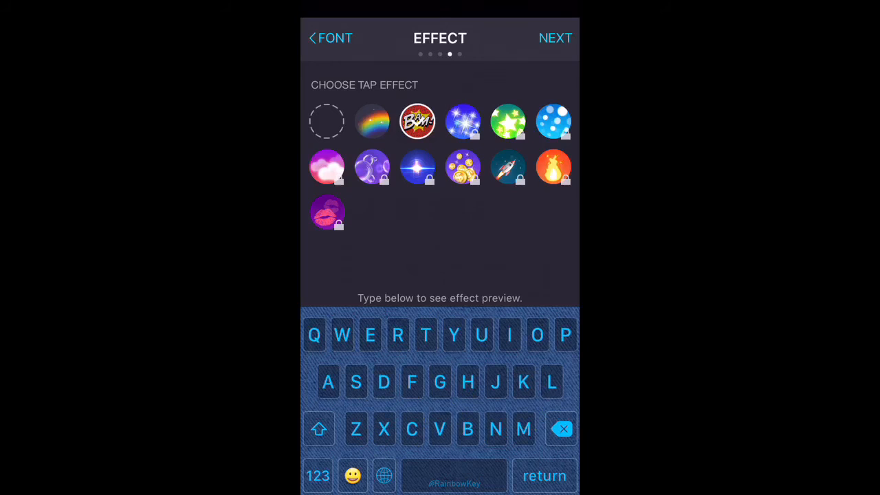
Preview the rainbow tap effect, then set the tap effect to none
left_click(372, 121)
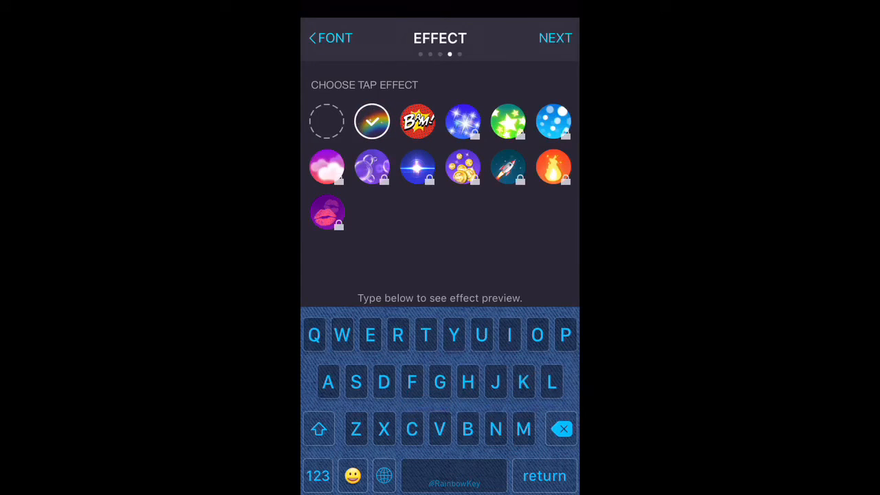
left_click(327, 121)
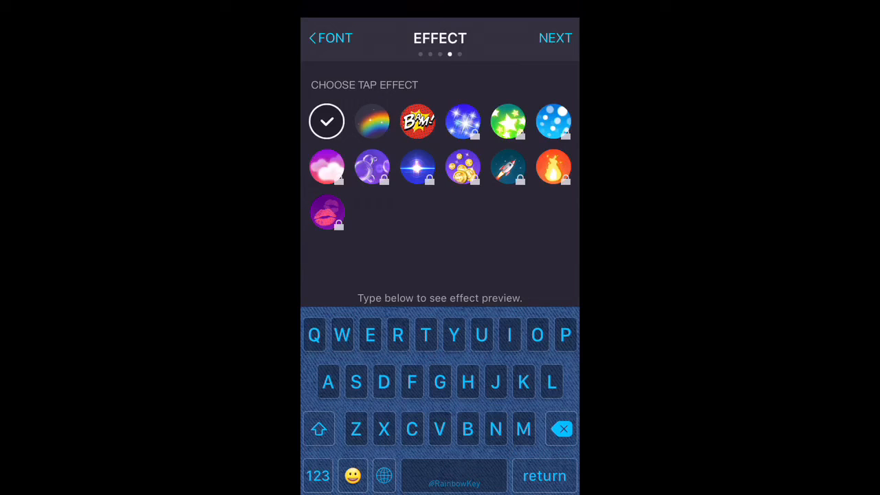
left_click(556, 37)
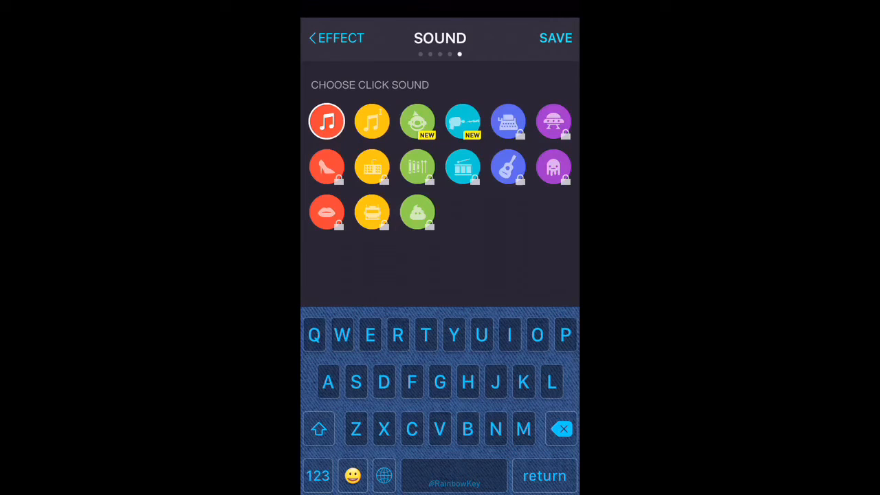
Save the denim custom keyboard and dismiss the 'I made a new keyboard' popup
left_click(555, 37)
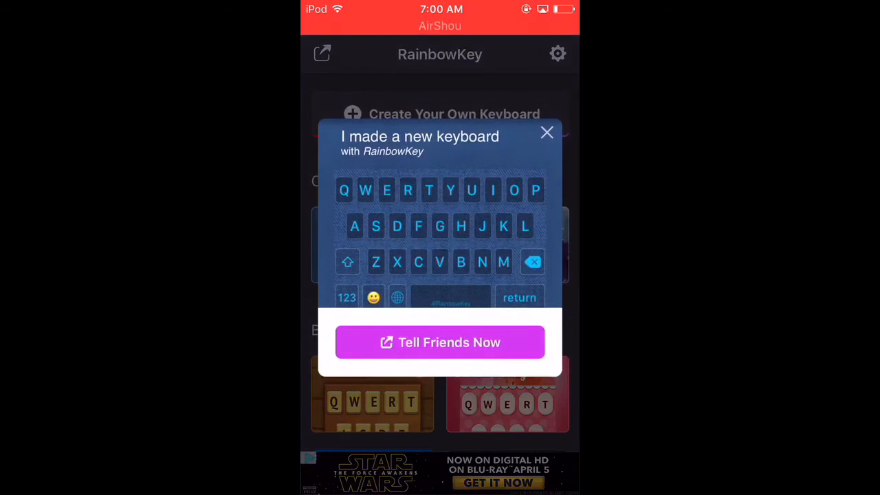
left_click(546, 132)
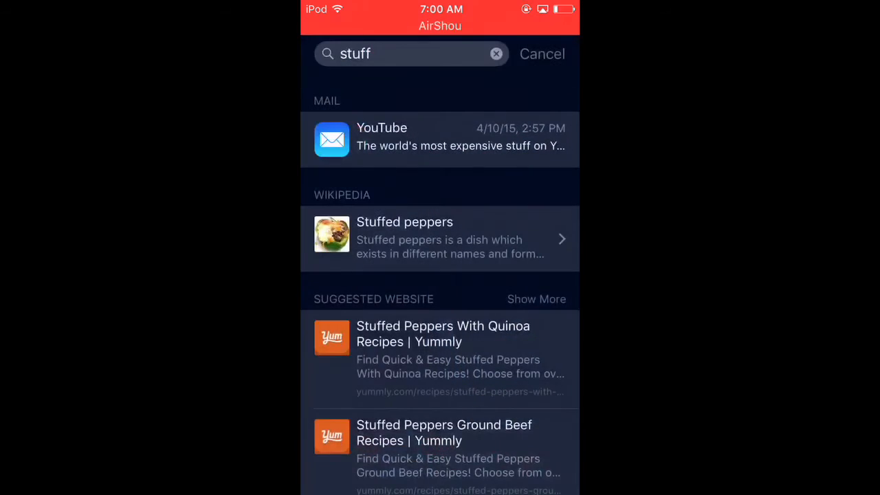
Swipe-type 'fuzz' into the Spotlight search with the denim keyboard, then cancel to Home
left_click(405, 53)
type("duh")
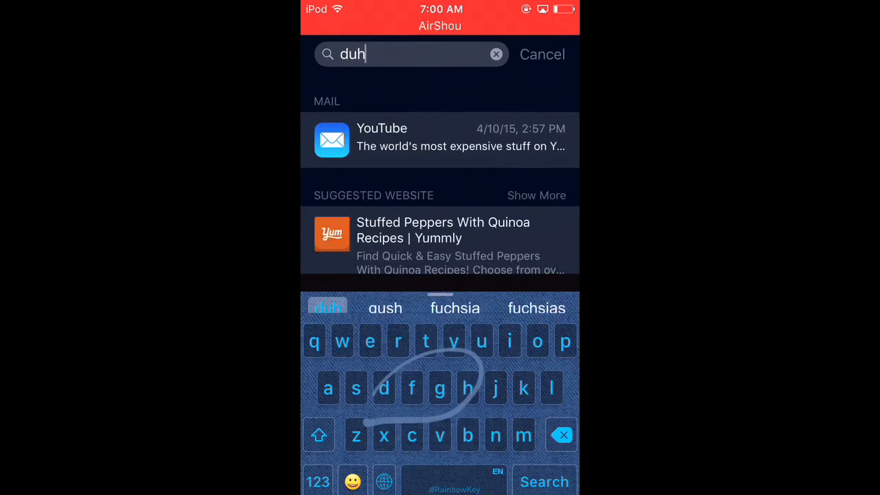
type("fuzz")
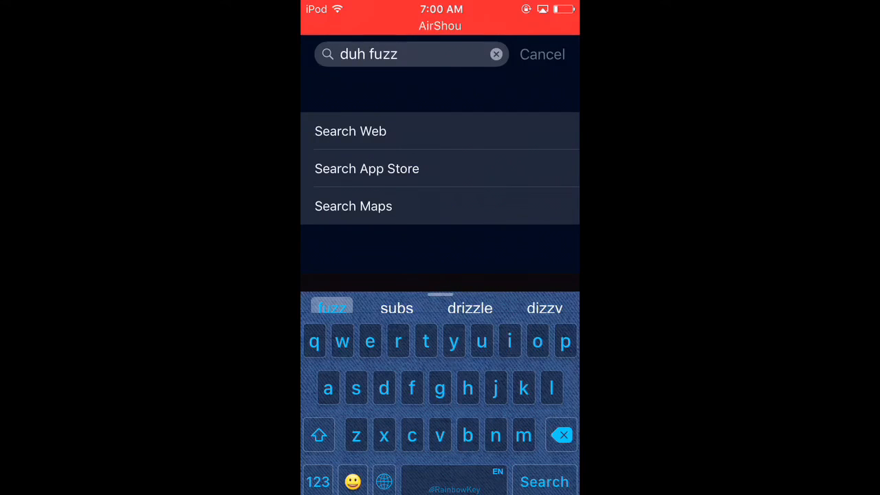
left_click(541, 55)
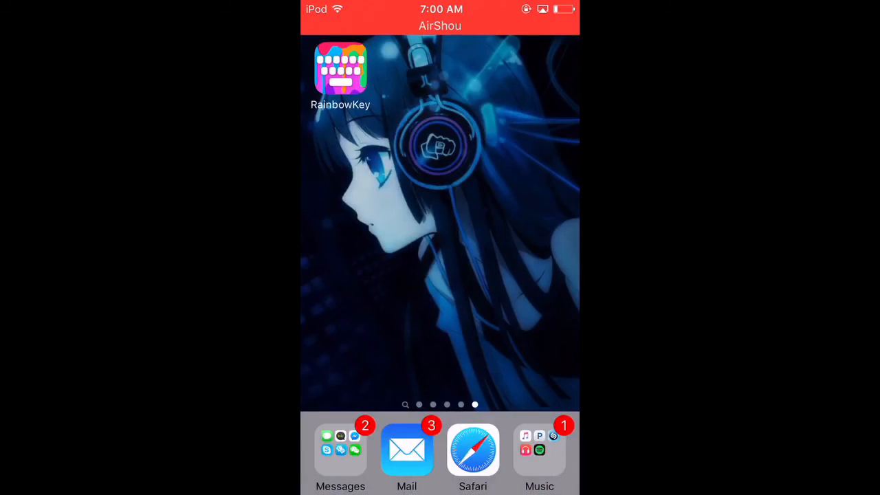